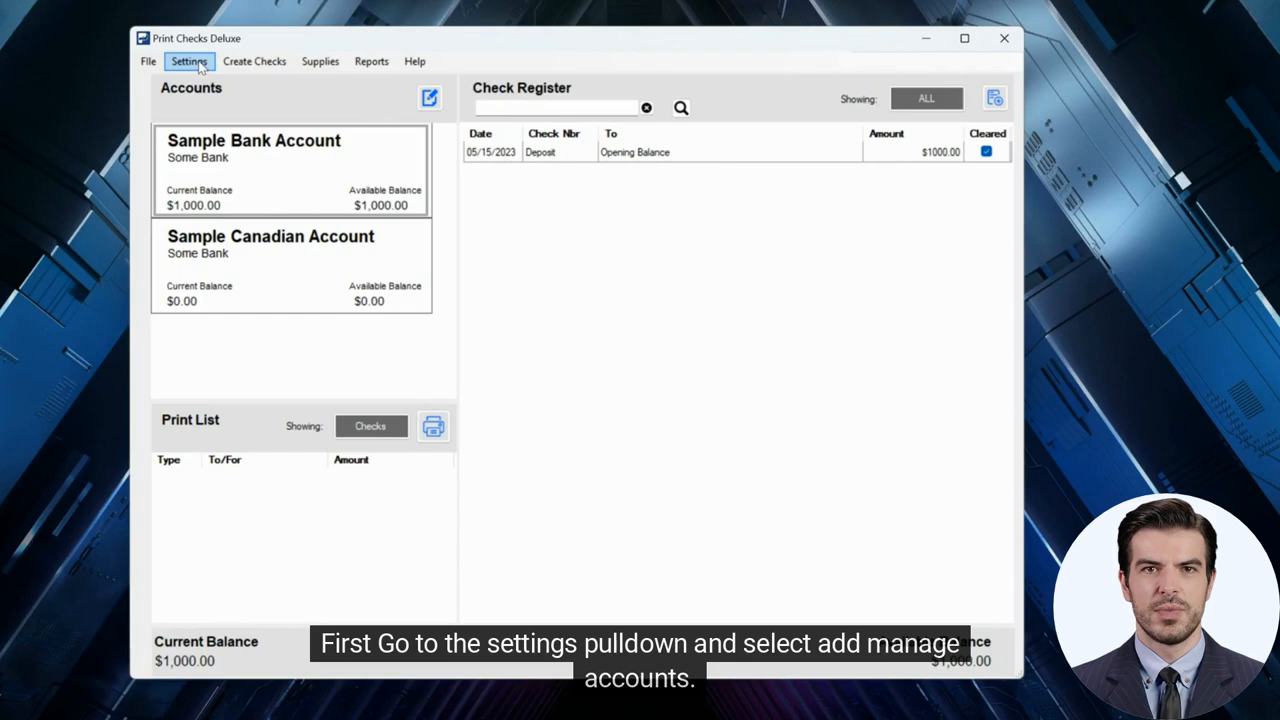
Bring up the Add/Manage Accounts window showing the Sample Bank Account's details.
click(188, 60)
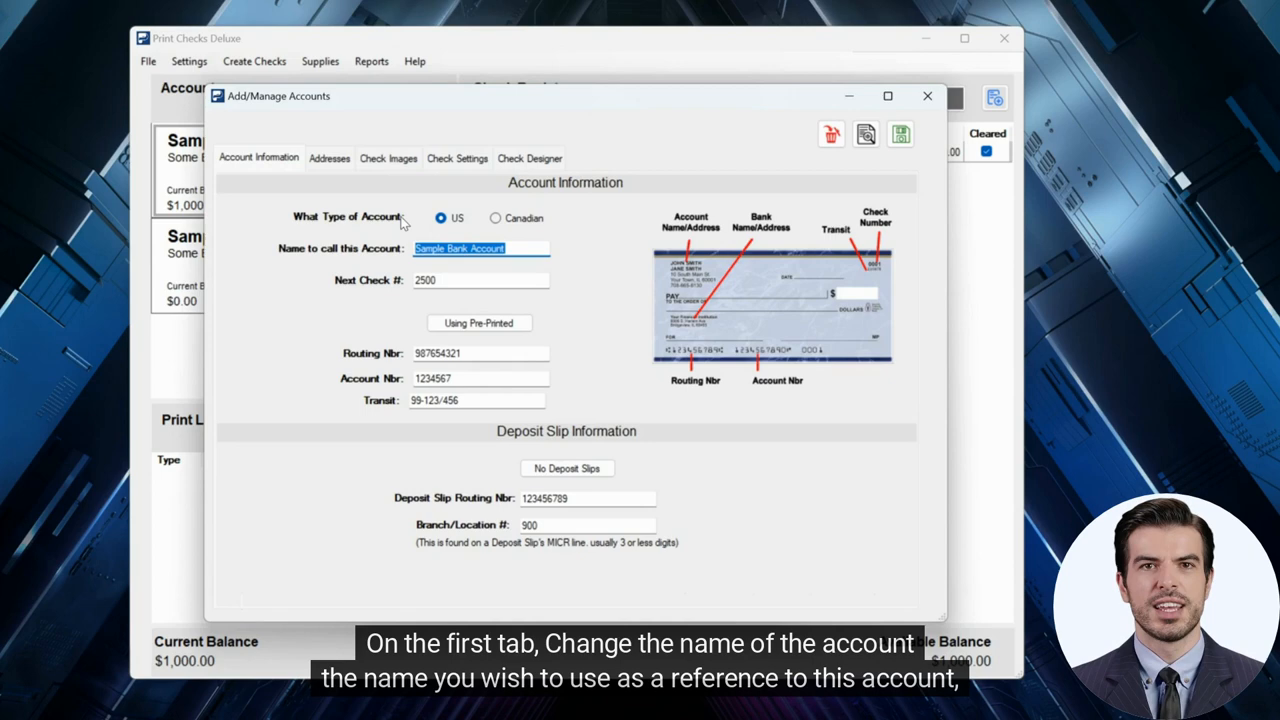
Rename the account reference to 'My Account' and clear the Transit field.
text(My Account)
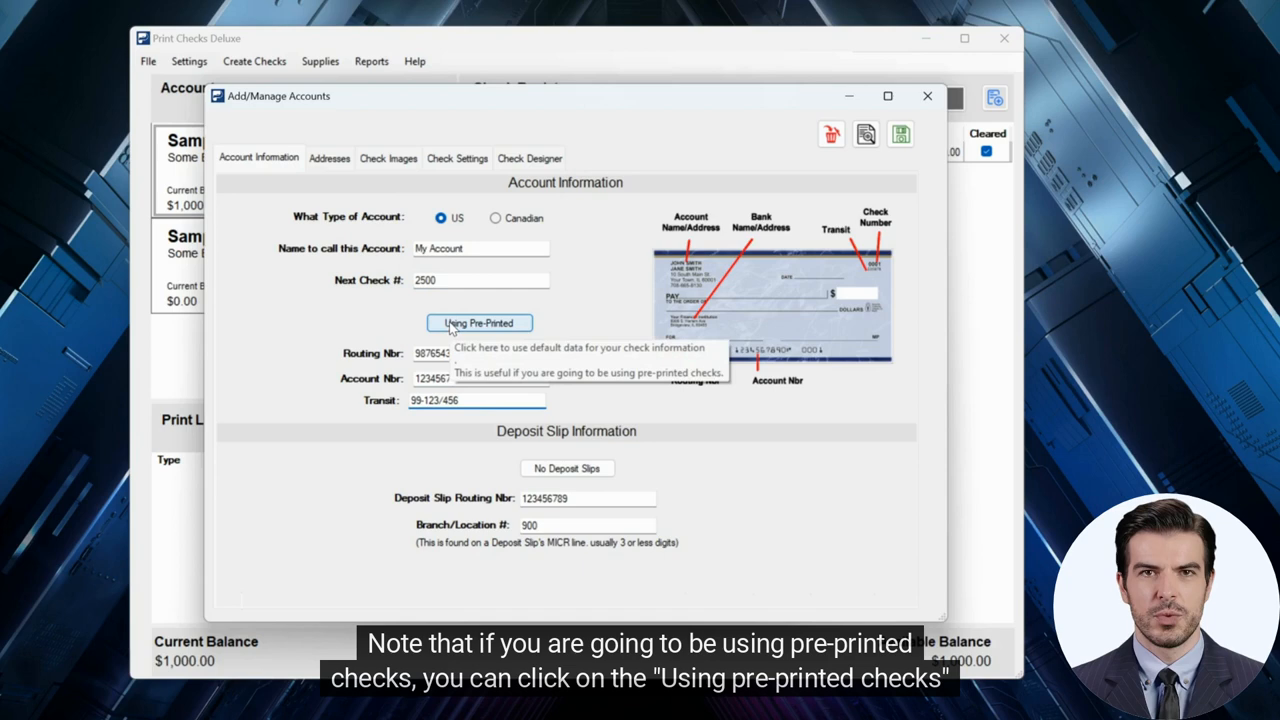
click(478, 322)
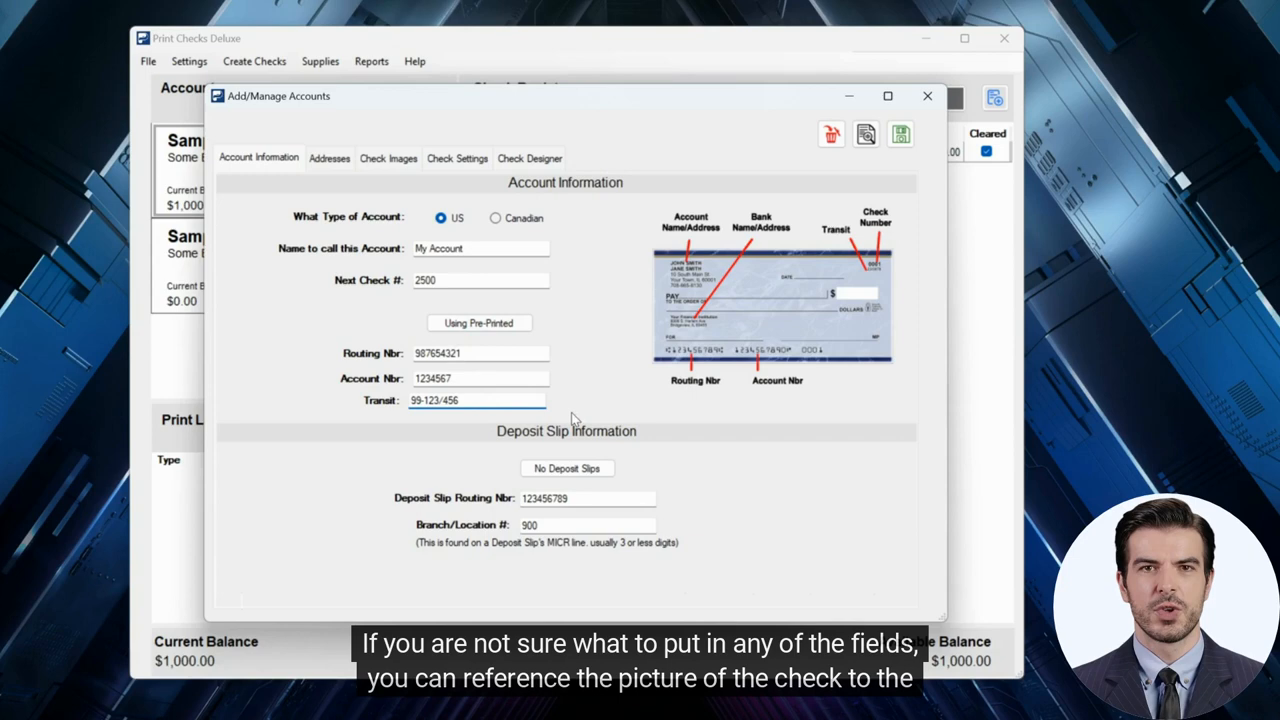
mouse_move(704, 332)
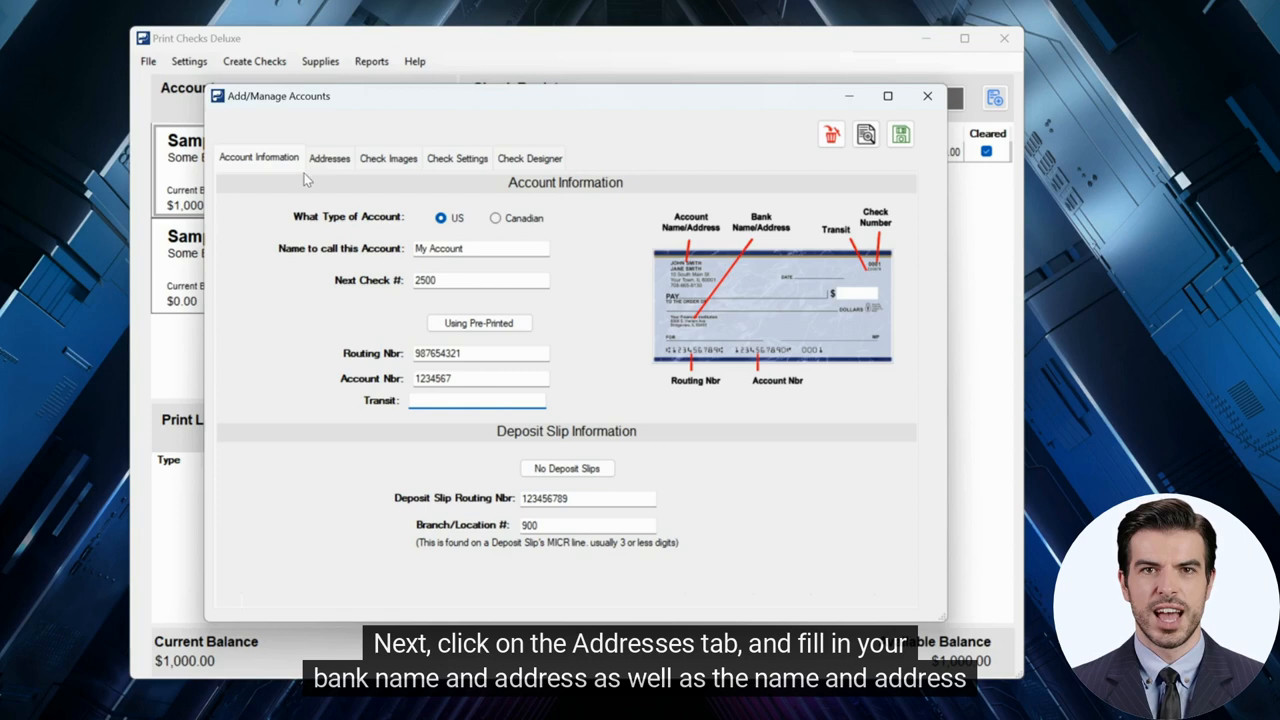
Show the Addresses page with account-holder names, address and bank details.
click(328, 158)
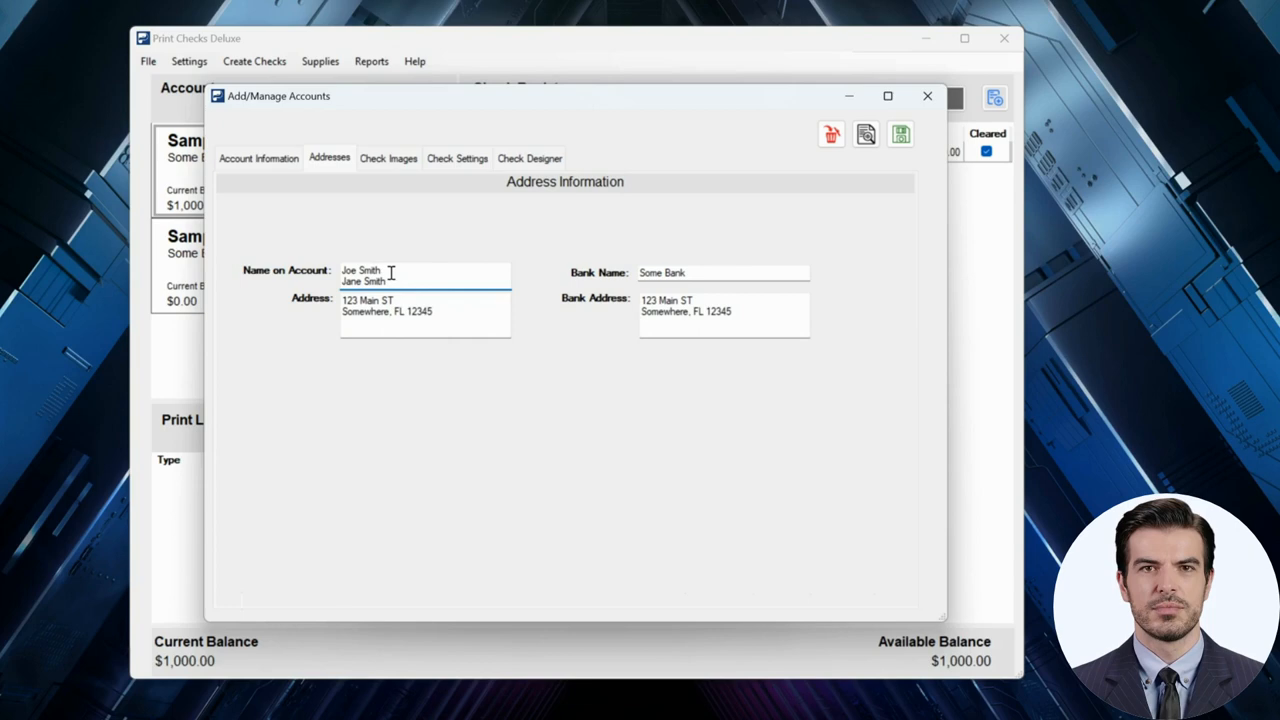
Show the Check Images page with its signature, business logo and bank logo slots.
click(388, 158)
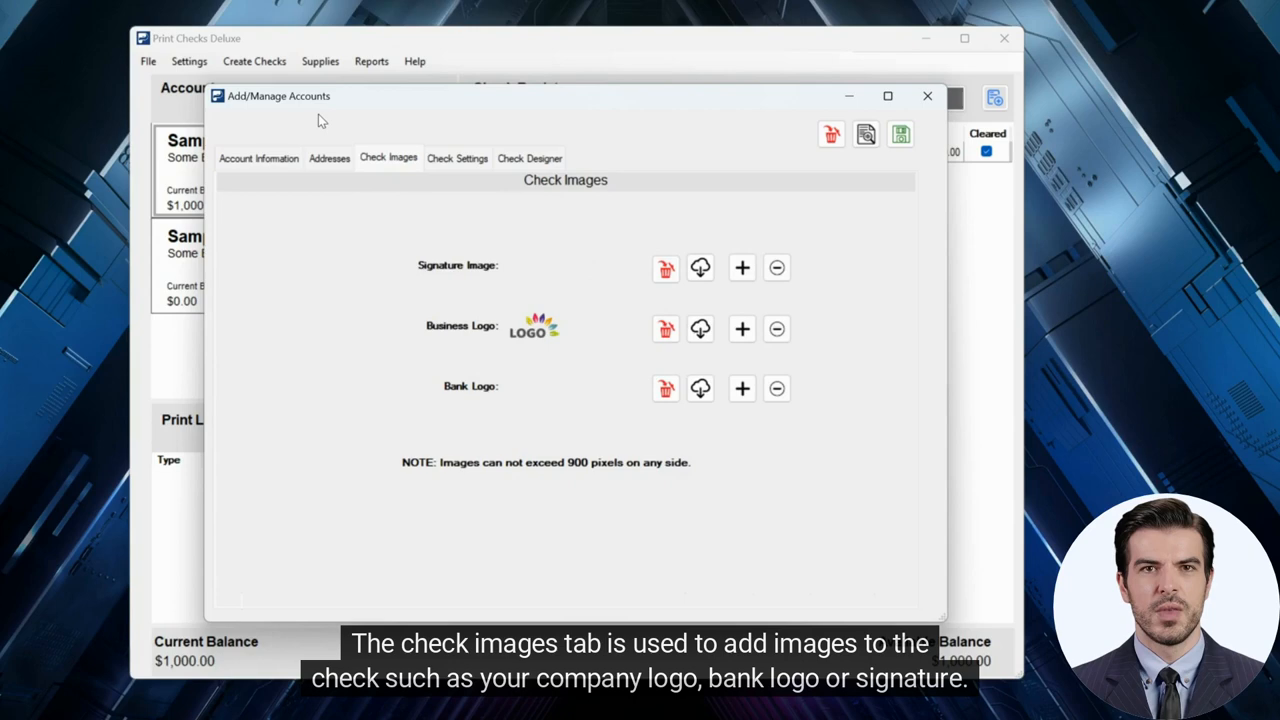
mouse_move(804, 332)
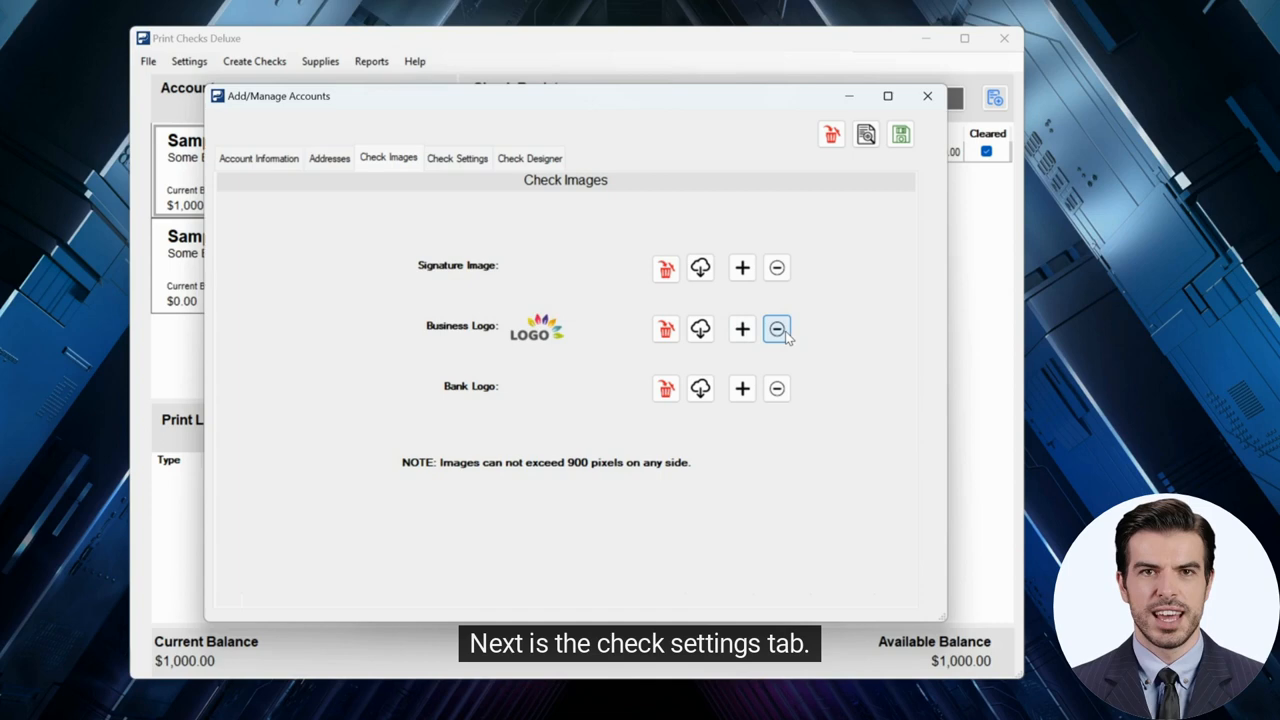
On Check Settings, try the pre-printed stock option, then keep 'No - My checks are Blank'.
click(456, 158)
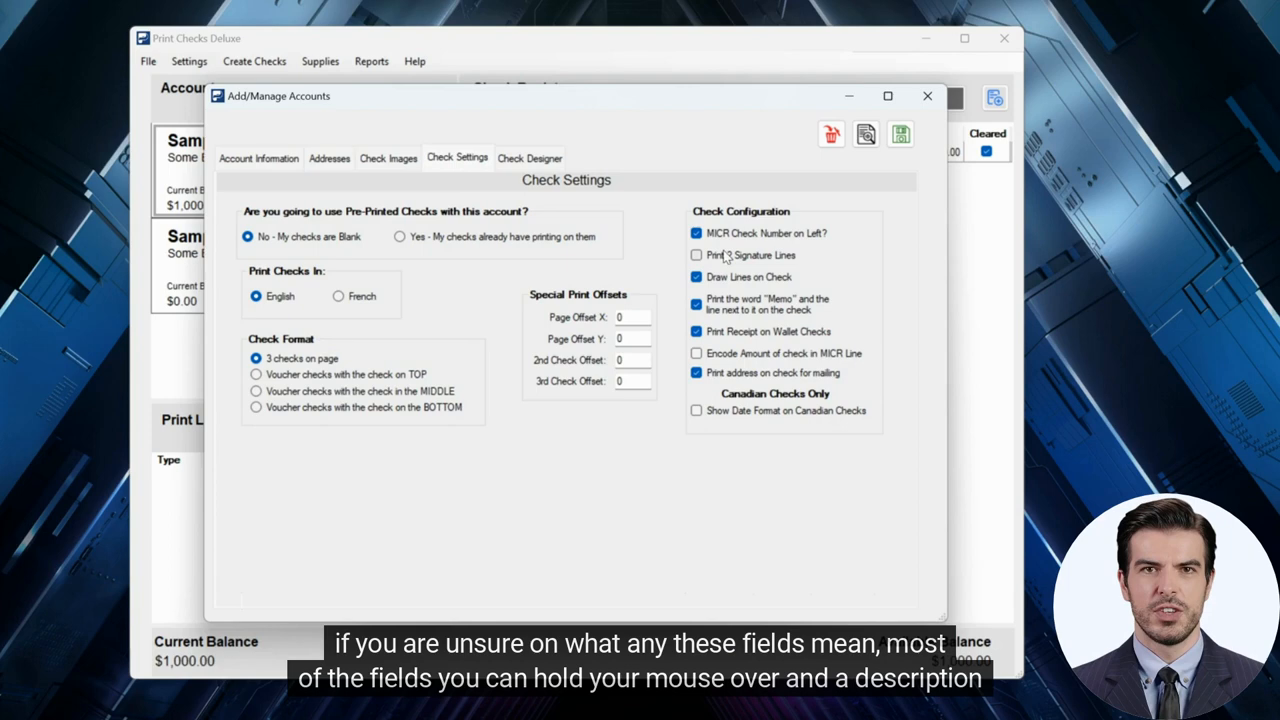
mouse_move(710, 304)
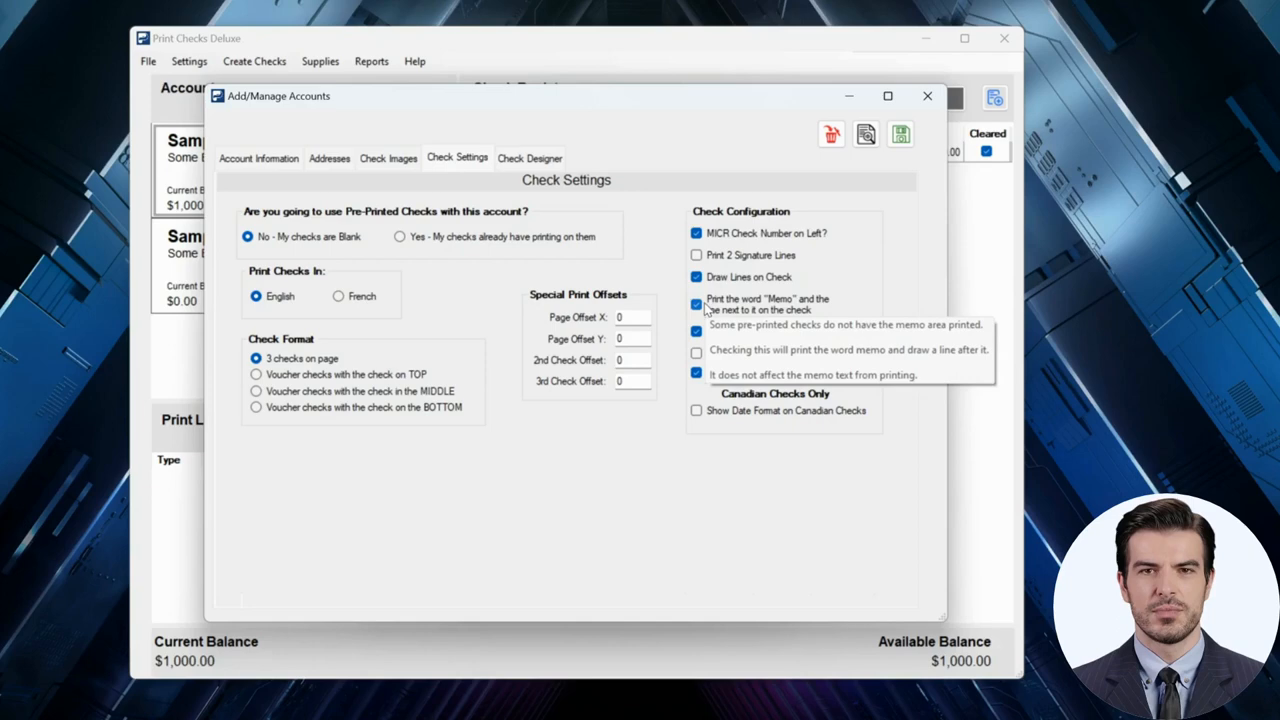
click(400, 236)
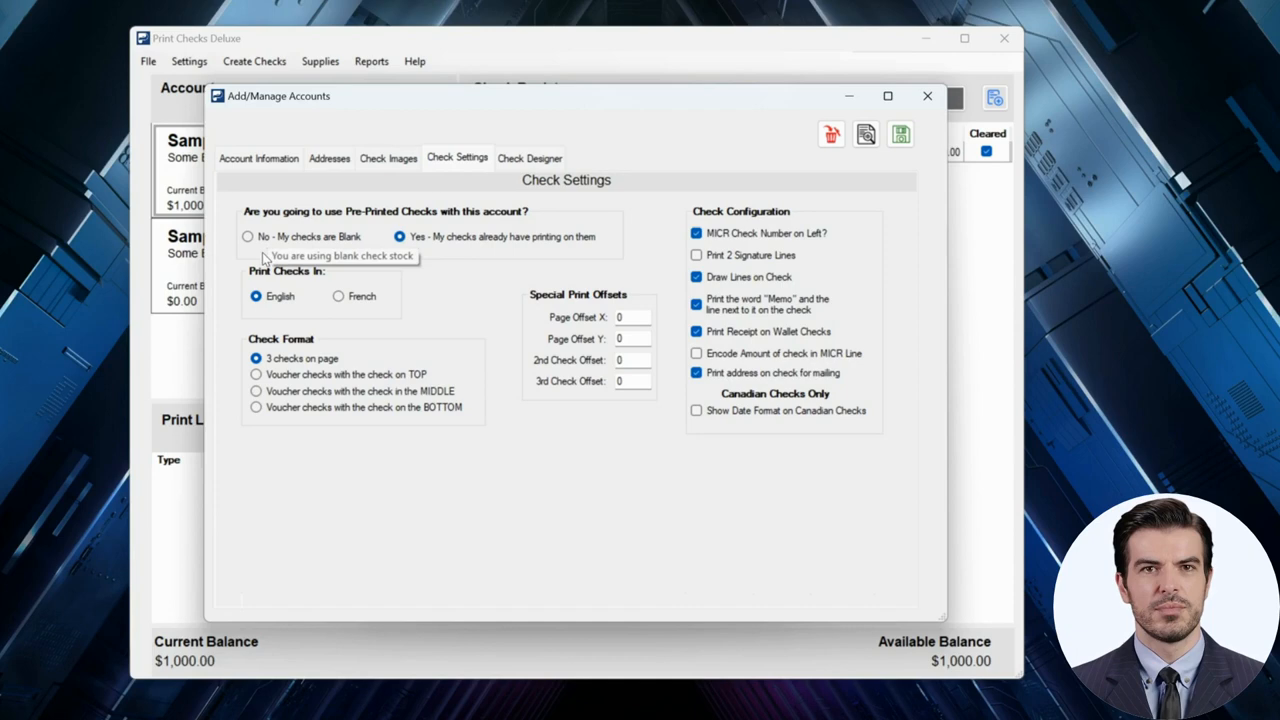
click(248, 236)
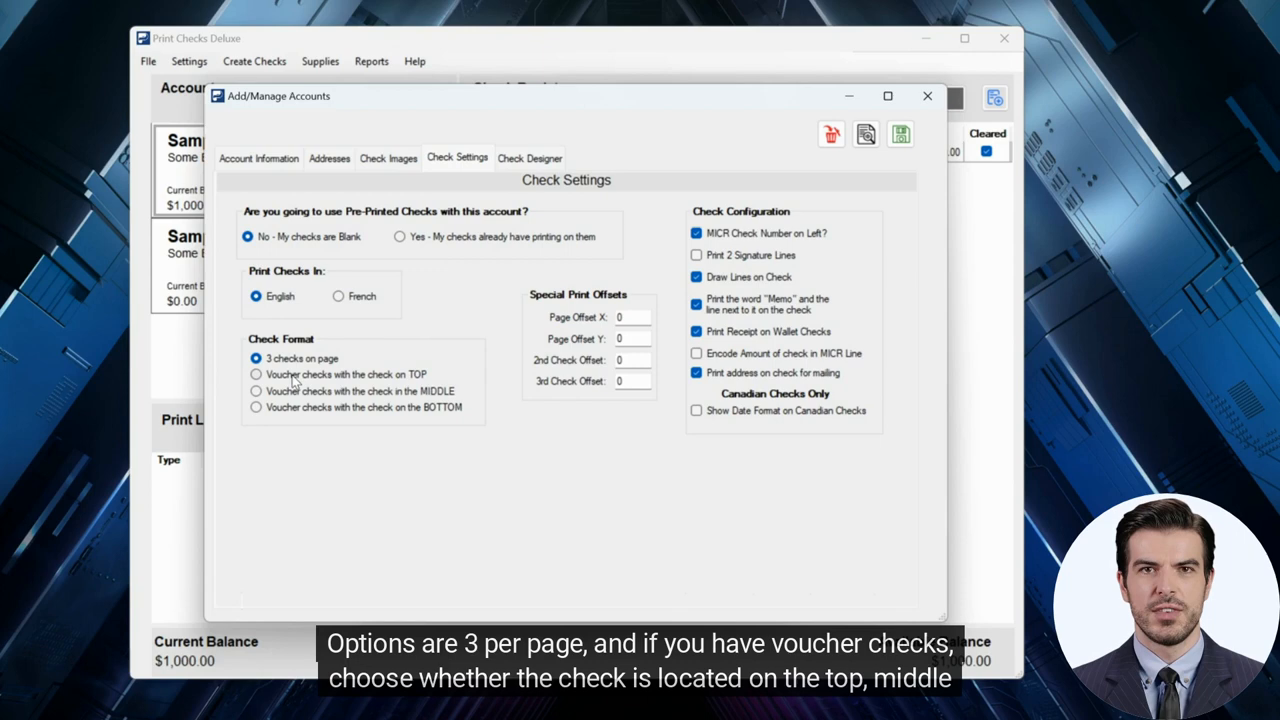
Set the check format to Voucher checks with the check on the TOP.
click(256, 374)
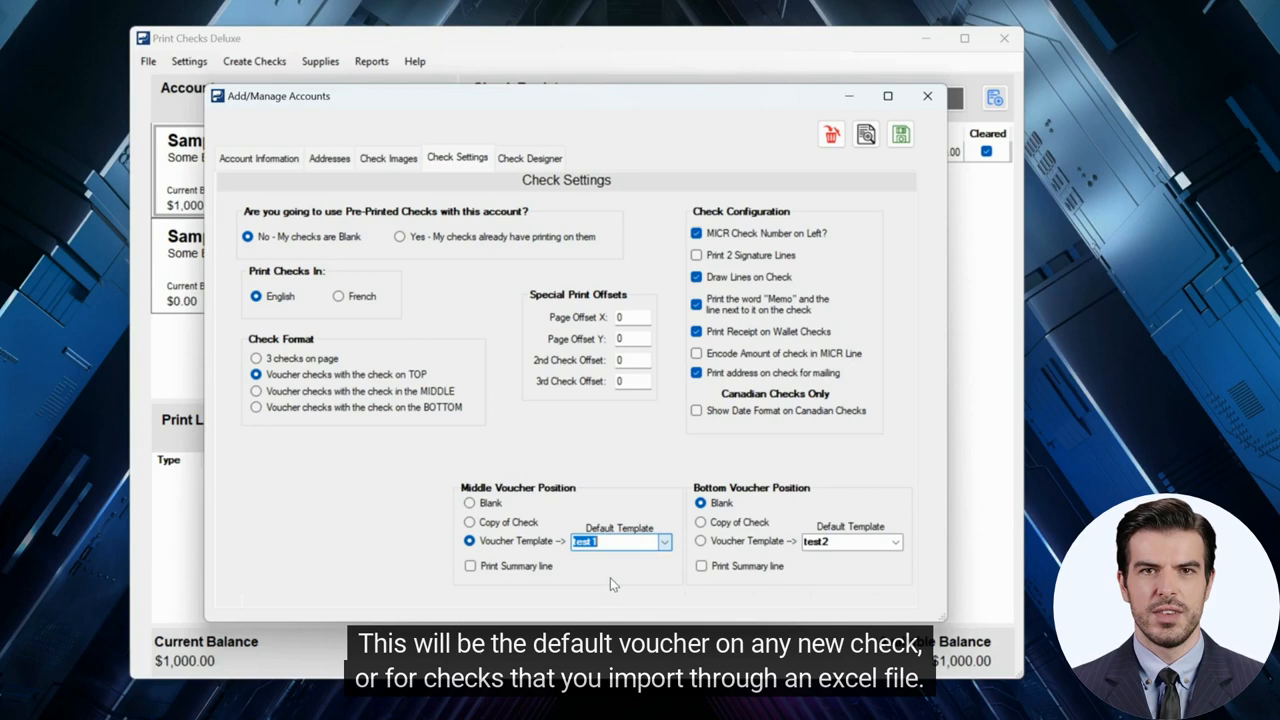
click(530, 156)
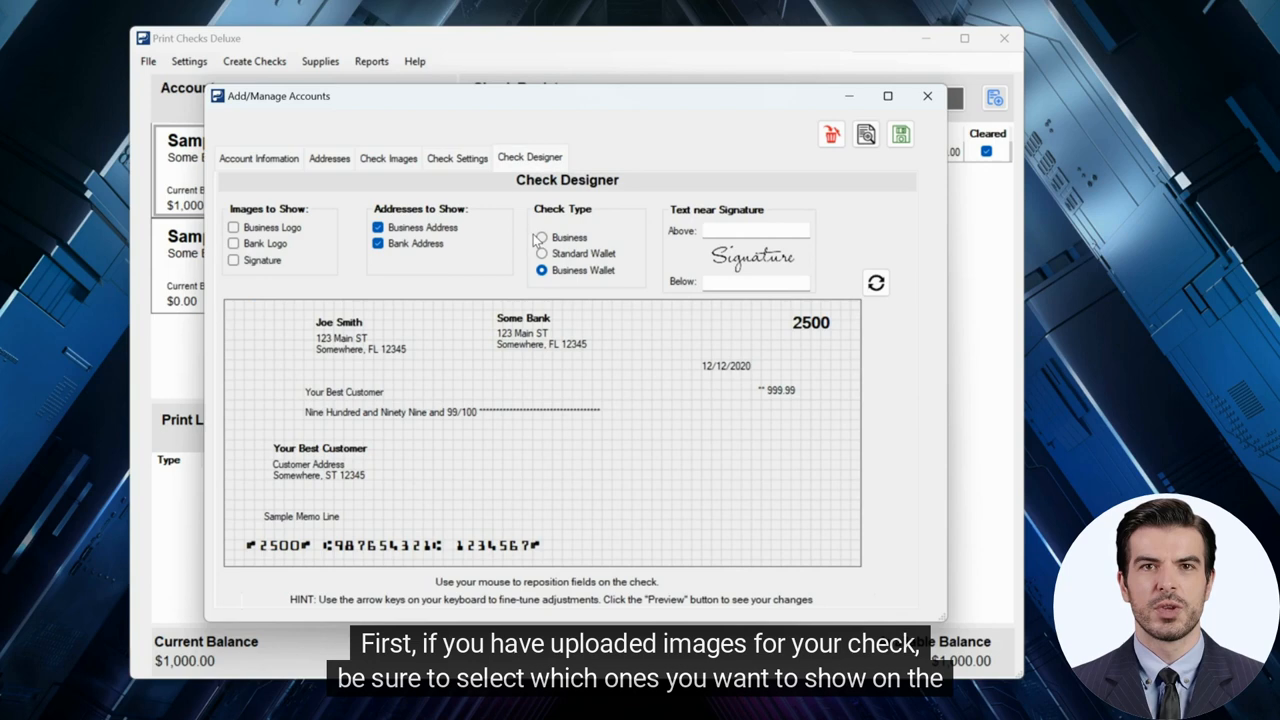
Show the business logo on the check, nudge the payee line, and preview the printout.
click(234, 228)
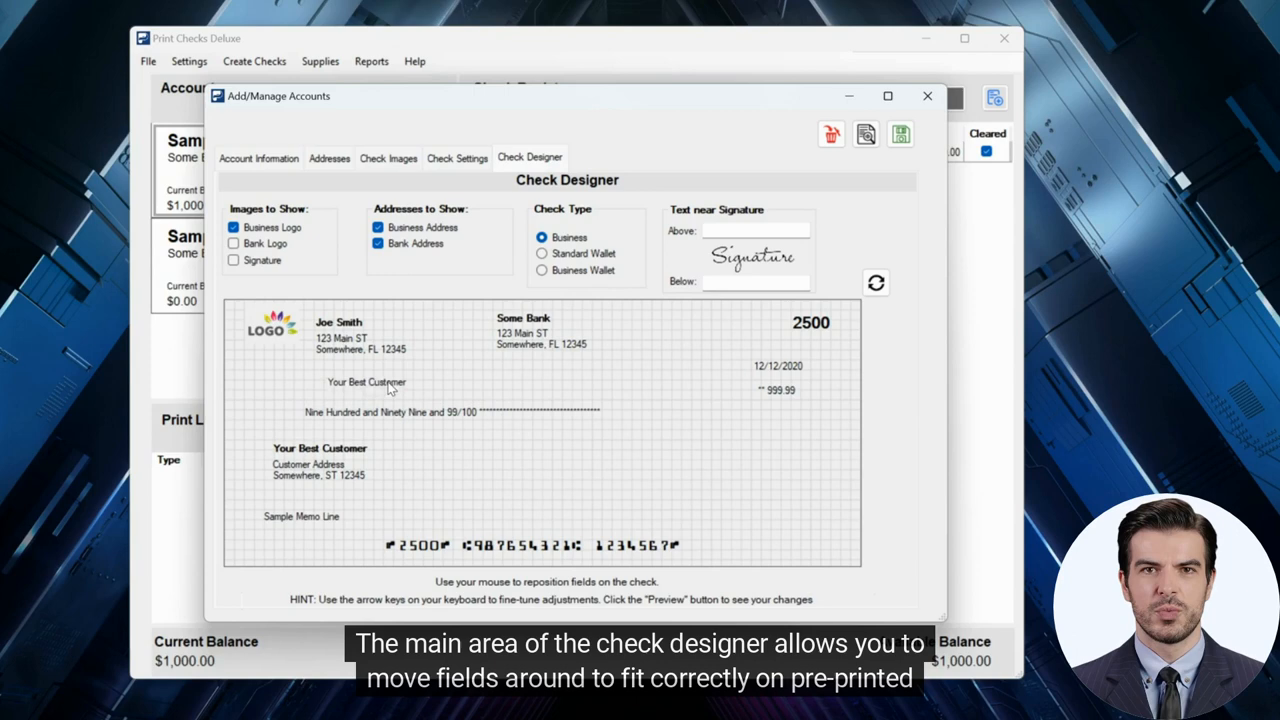
drag(368, 382, 344, 392)
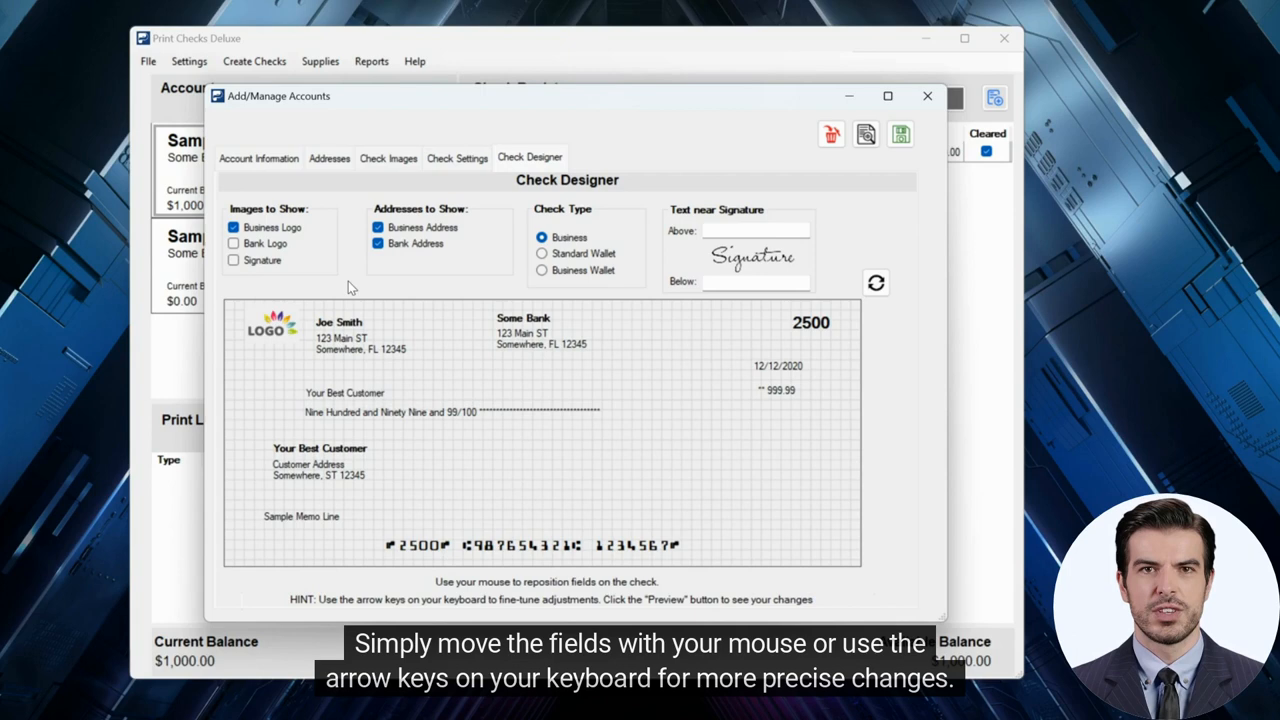
click(864, 132)
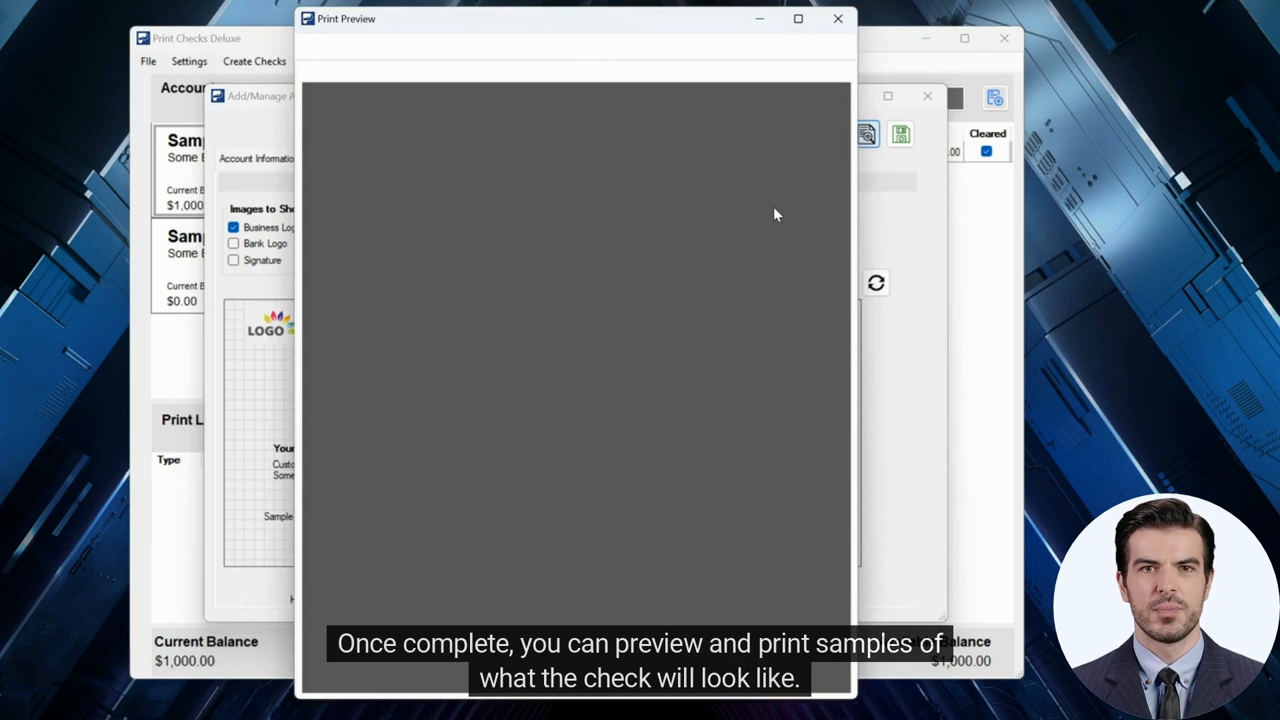